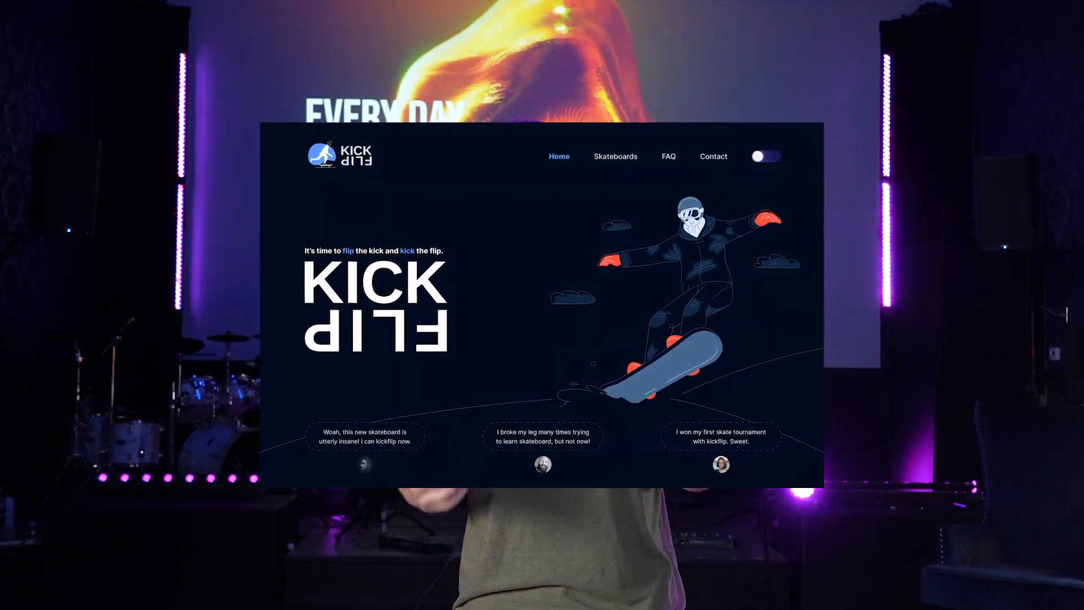
# Review the Fabric portfolio page's orange line-wave hero and highlight its web address.
pyautogui.click(765, 156)
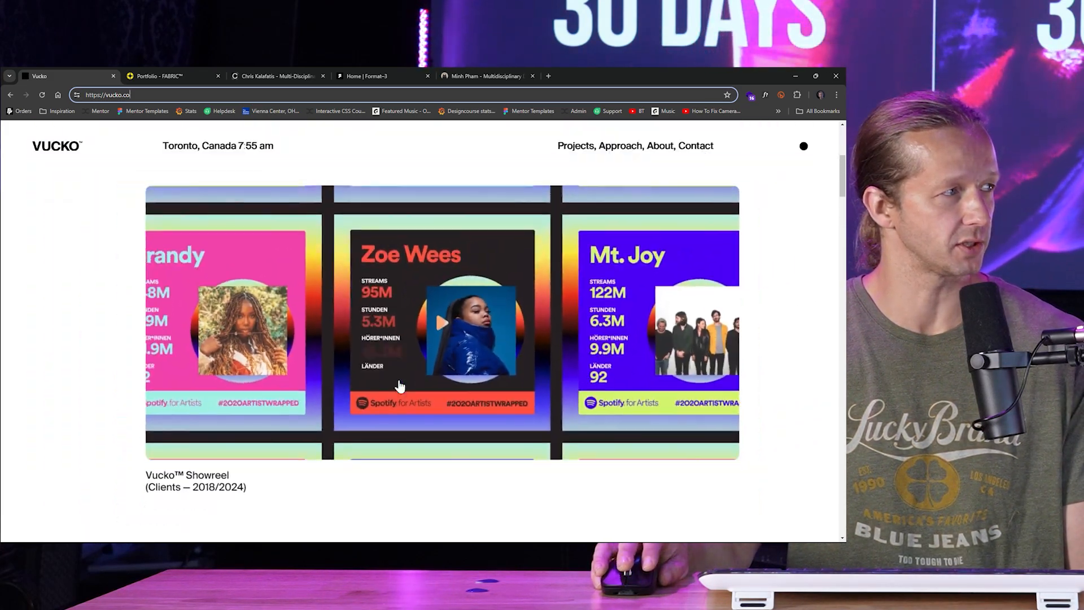
pyautogui.scroll(-3)
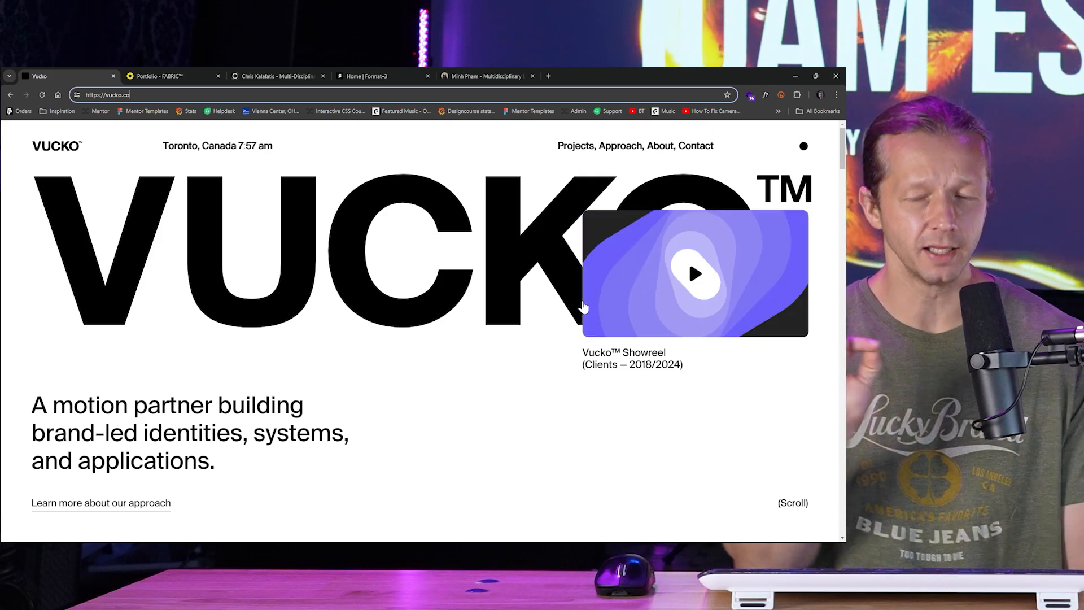
pyautogui.click(171, 76)
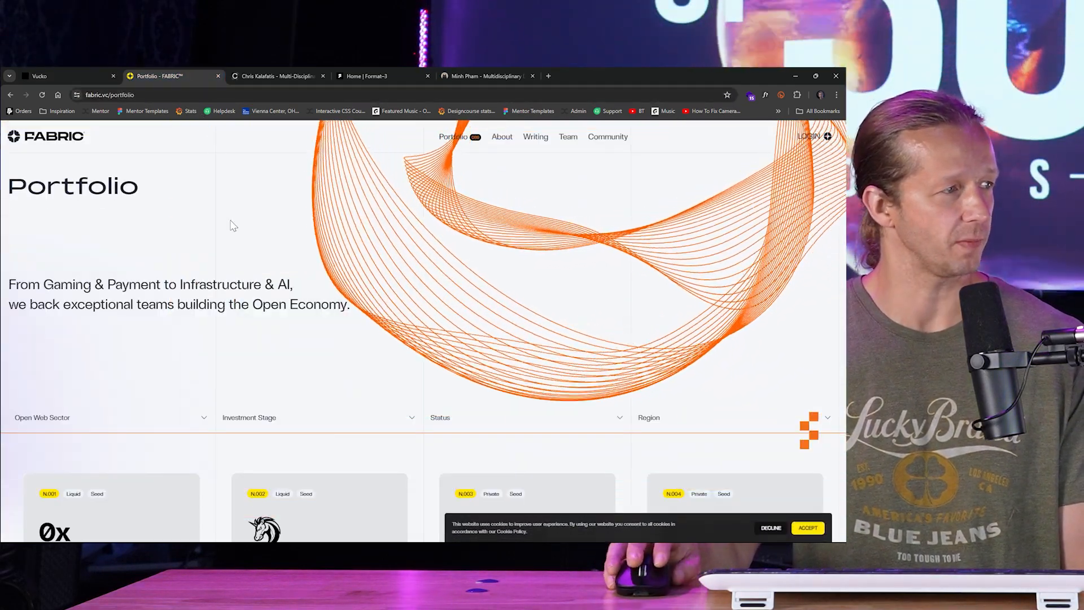
pyautogui.scroll(-3)
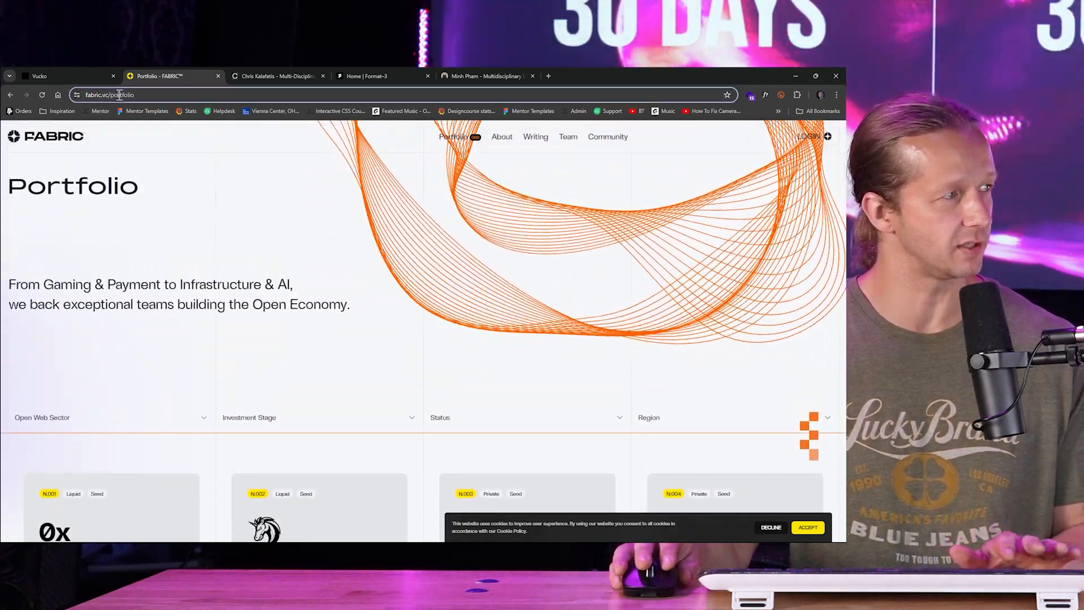
pyautogui.click(108, 95)
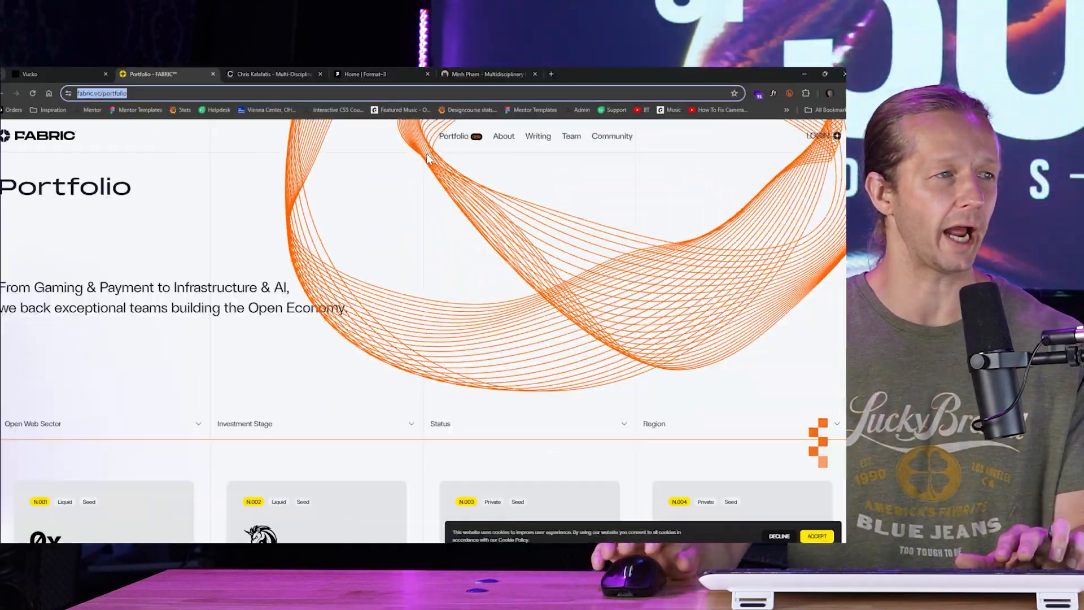
pyautogui.scroll(-3)
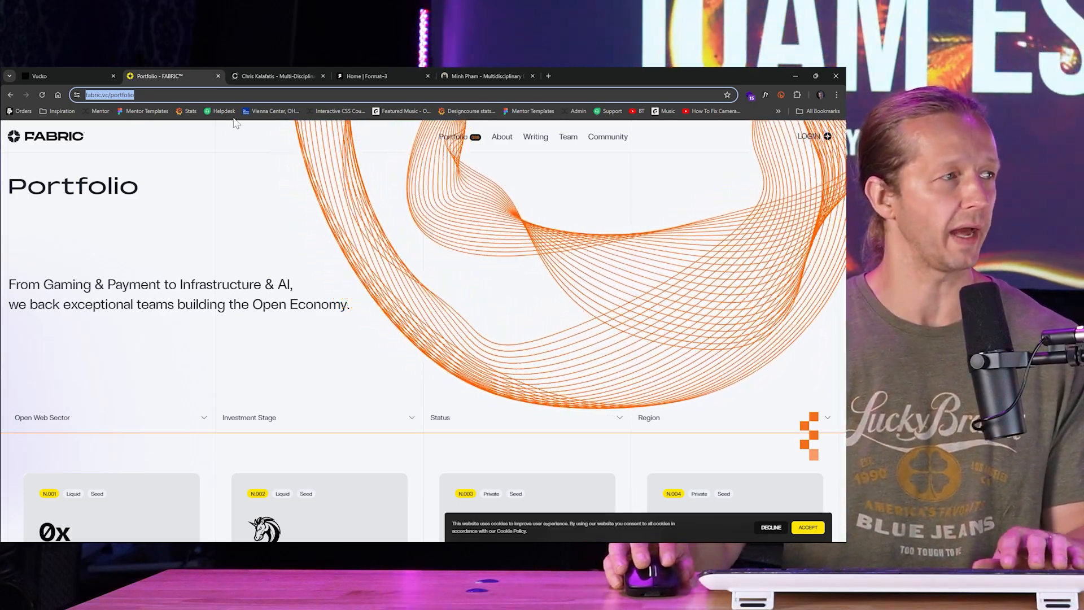
# Review the Multi-Disciplinary Designer portfolio's dark hero, then move on to the FORMAT-3 studio site.
pyautogui.click(276, 76)
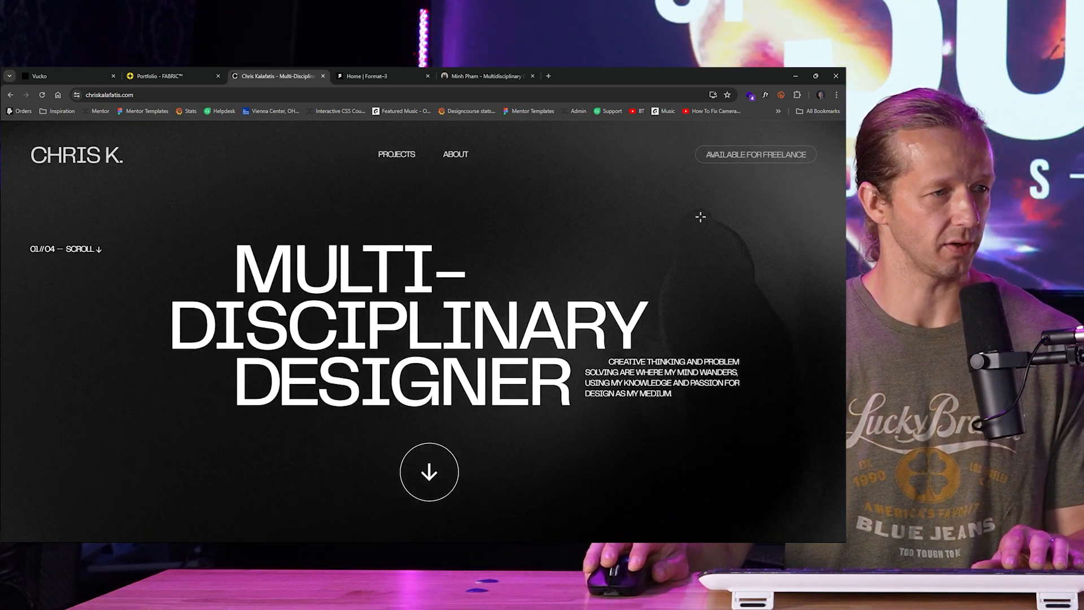
pyautogui.scroll(-3)
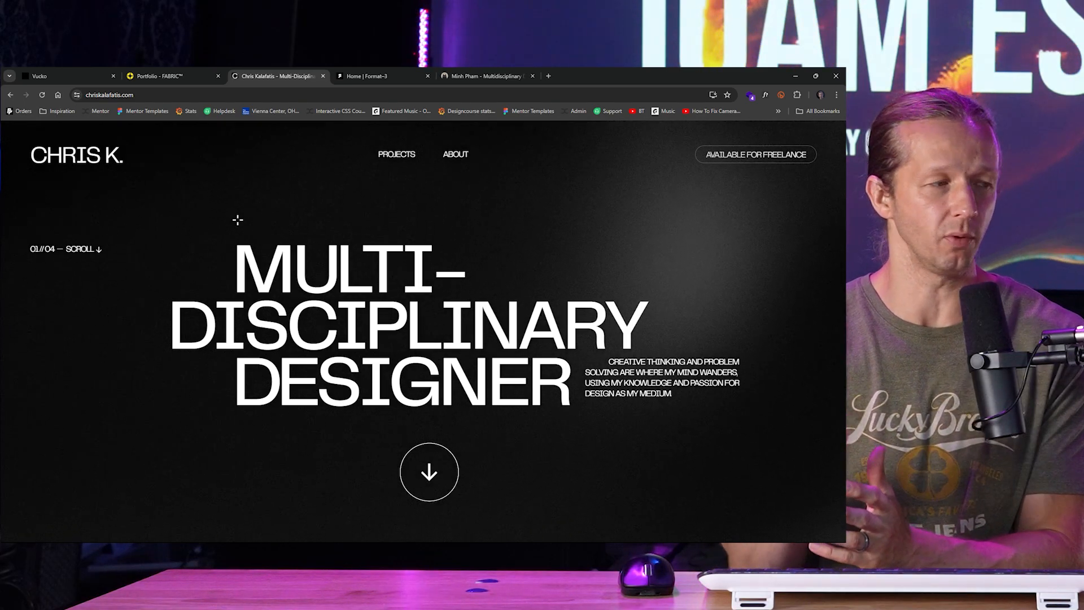
pyautogui.click(374, 76)
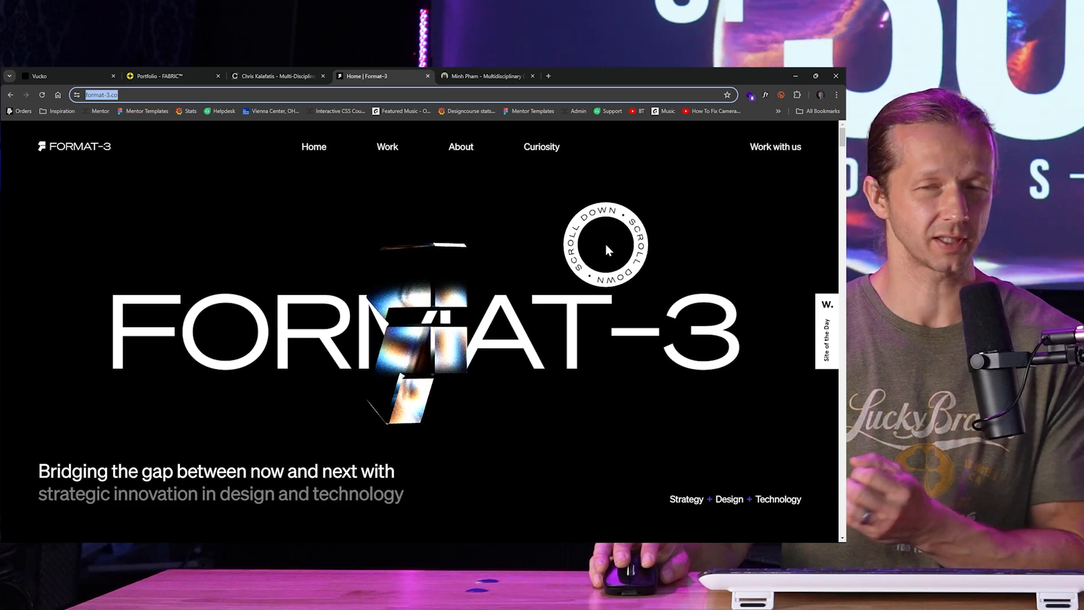
# Switch to the fifth portfolio site (Minh Pham) showing its START screen.
pyautogui.click(485, 75)
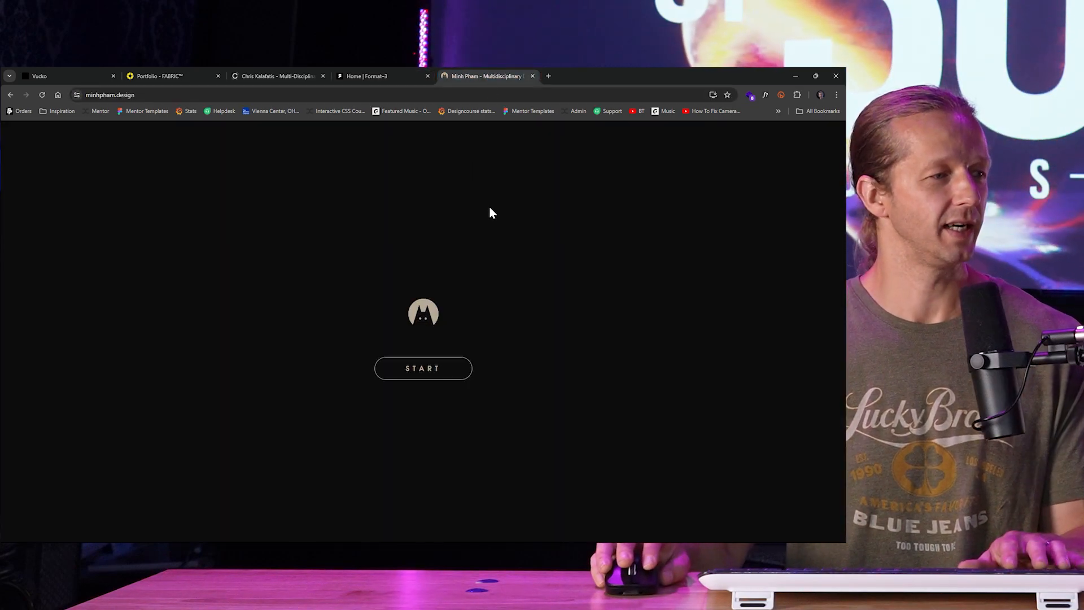
# Enter the Minh Pham site past its START screen, then flip back through the Fabric and Vucko tabs.
pyautogui.click(422, 368)
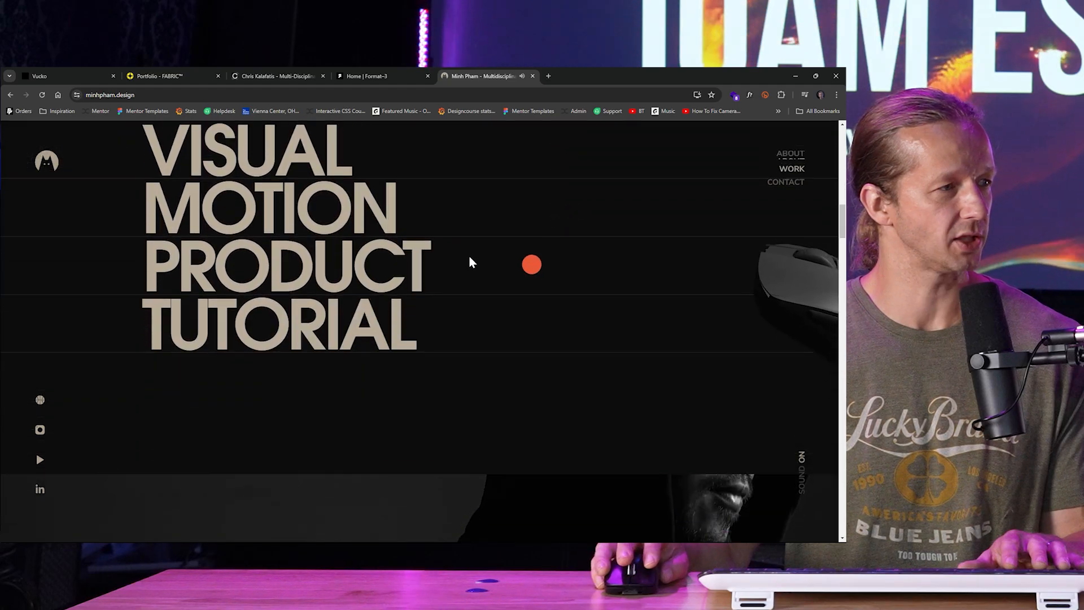
pyautogui.scroll(-3)
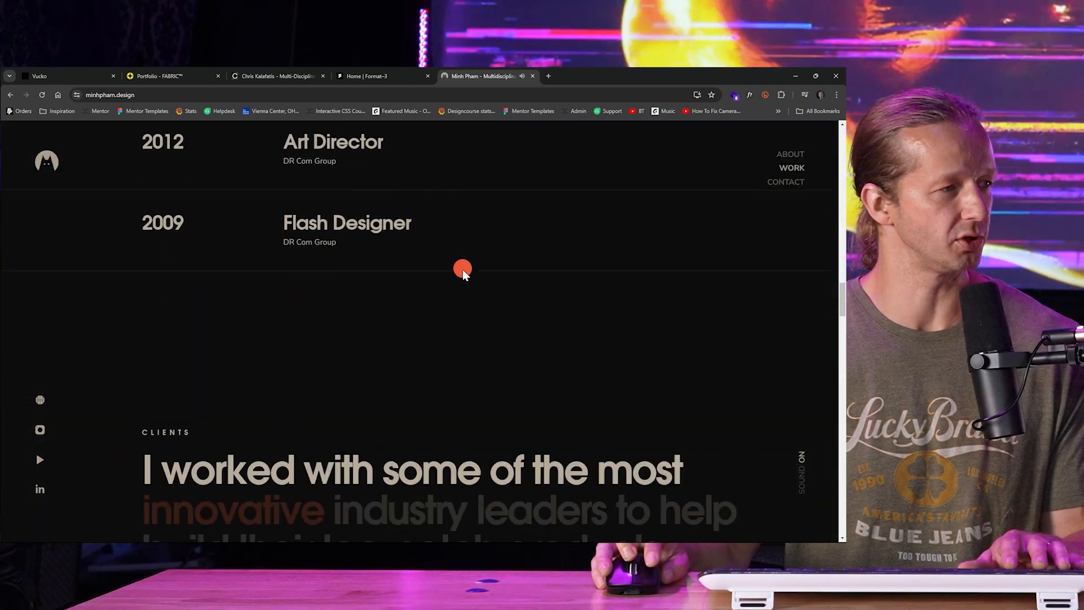
pyautogui.scroll(3)
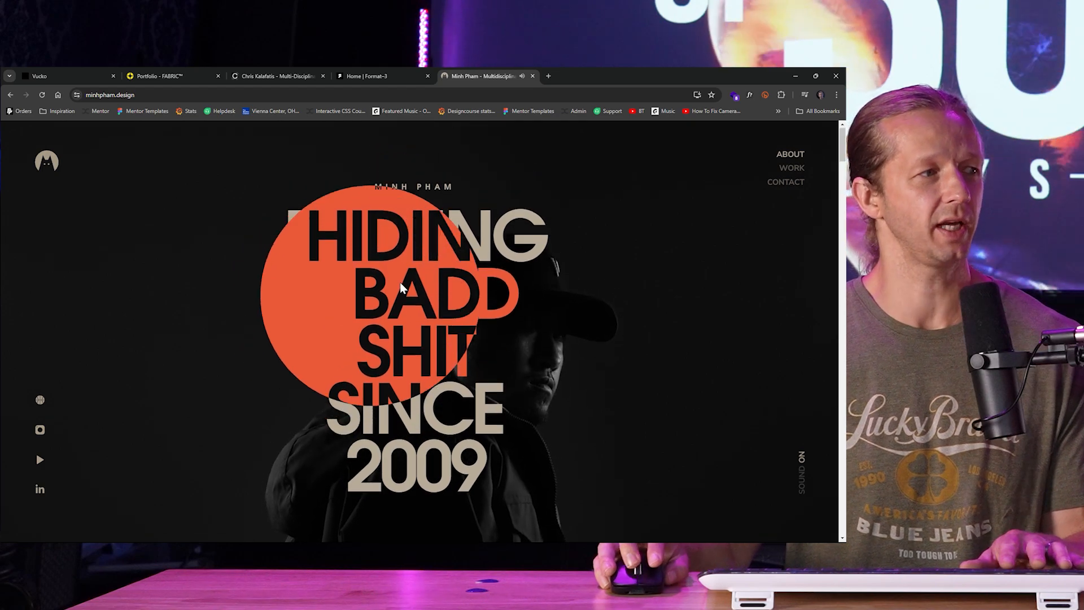
pyautogui.click(380, 75)
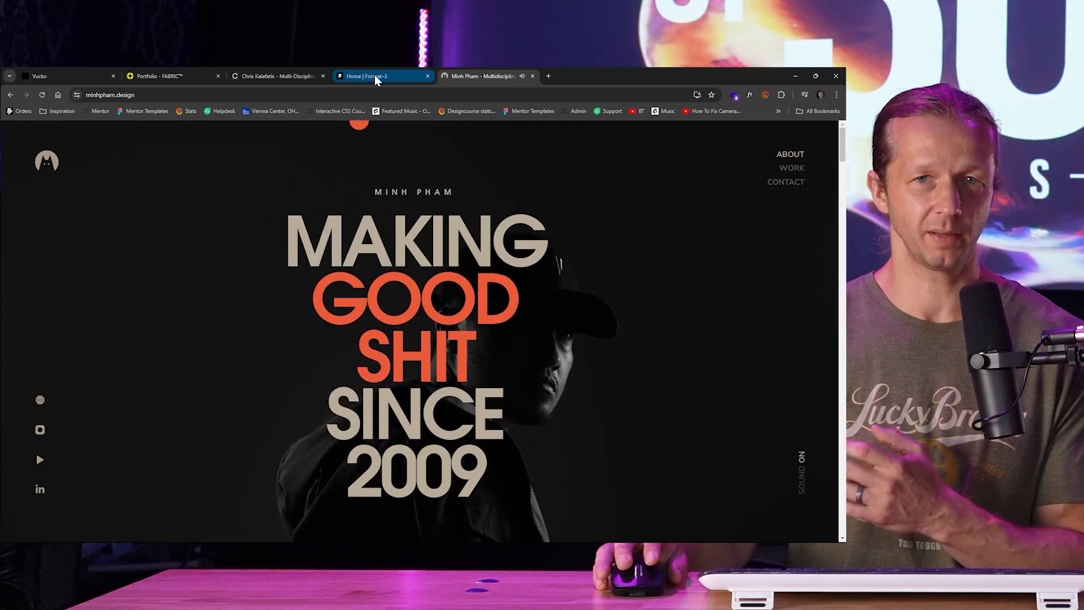
pyautogui.click(484, 75)
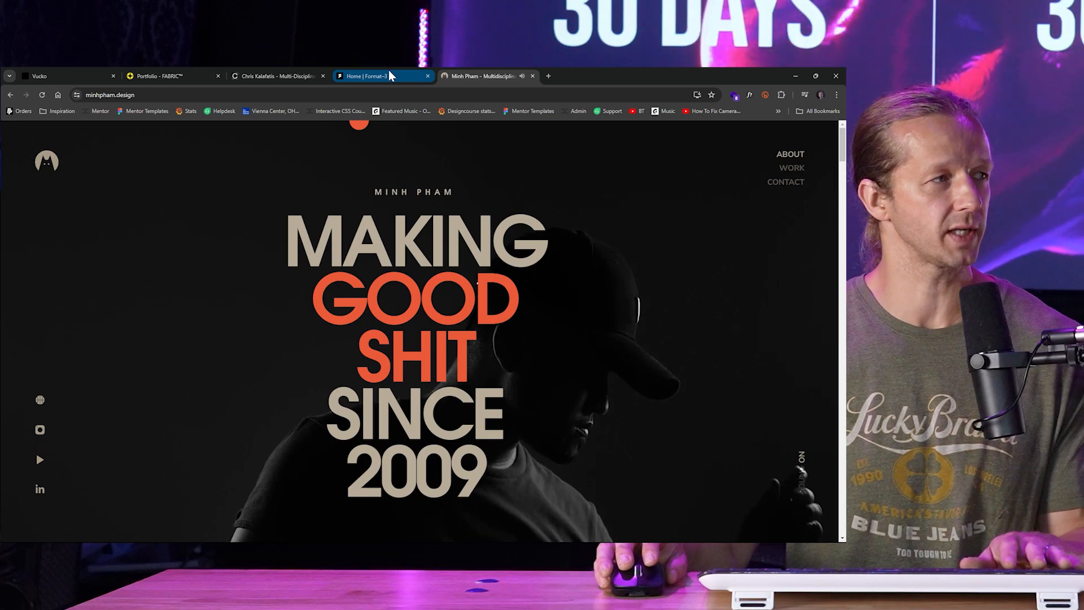
pyautogui.click(62, 76)
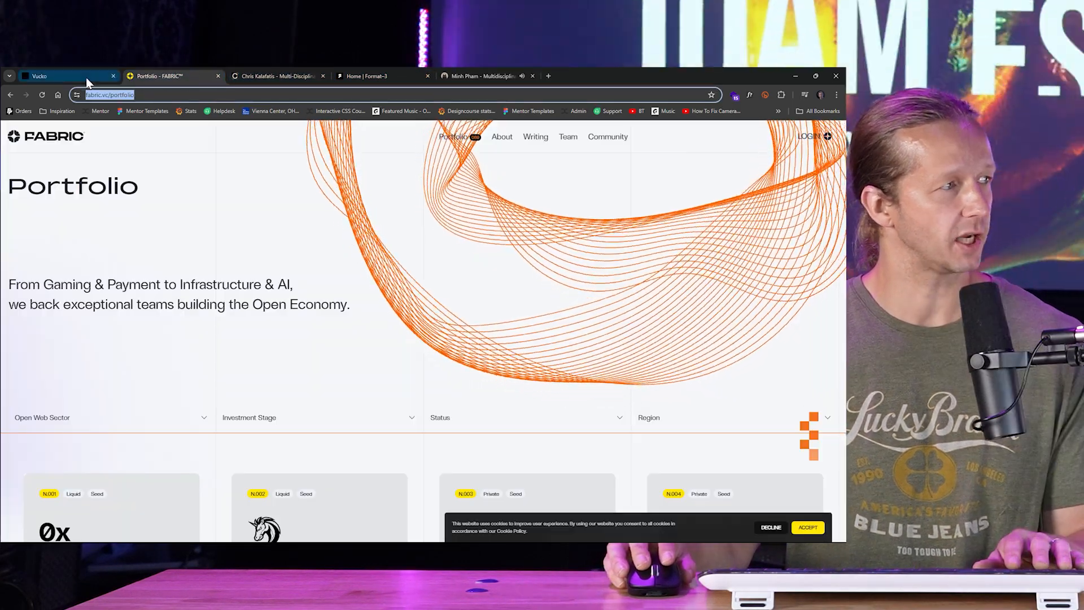
pyautogui.click(58, 76)
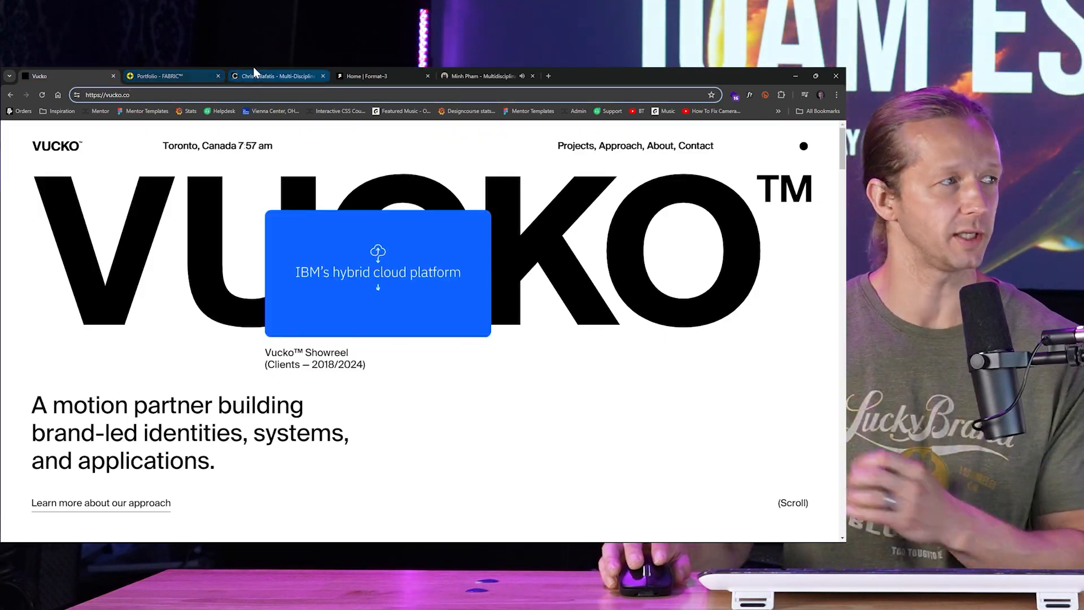
# Revisit the dark SINCE 2009 and Vucko portfolios and finish on a blank new Google tab.
pyautogui.click(485, 76)
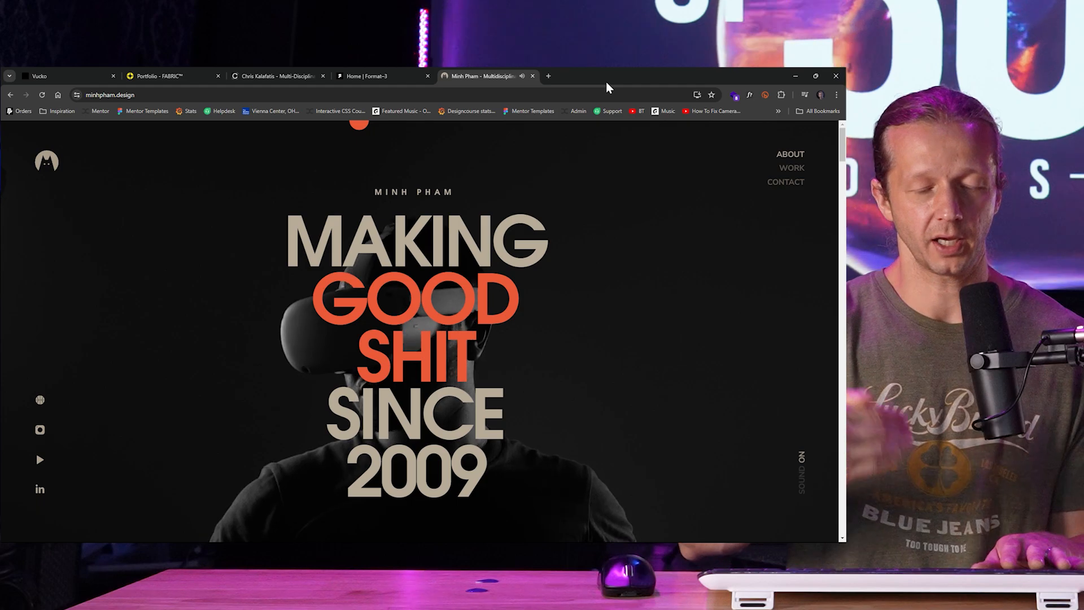
pyautogui.click(548, 76)
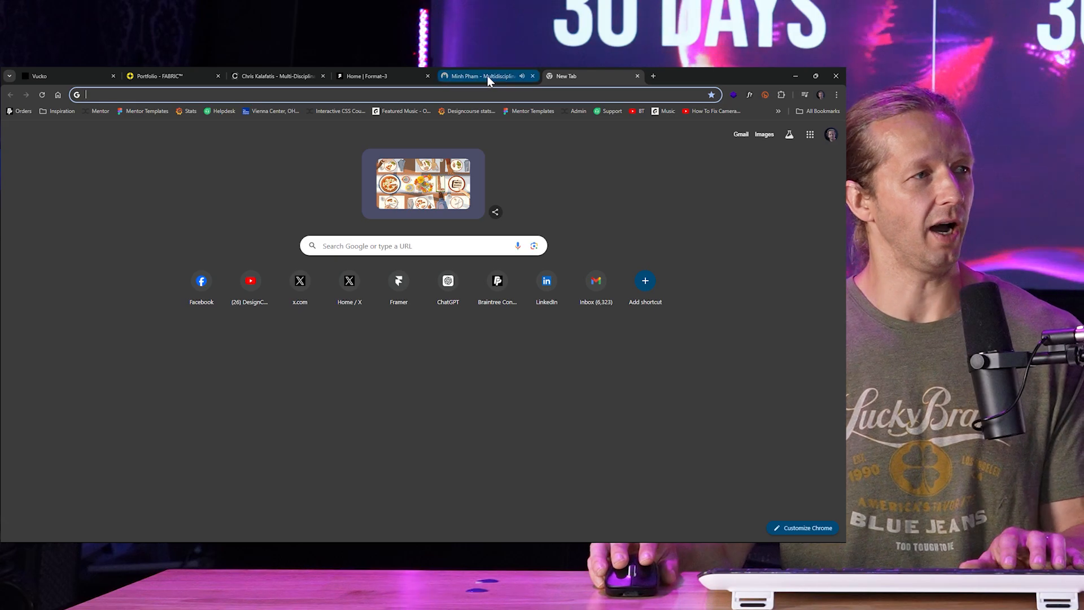
pyautogui.click(484, 75)
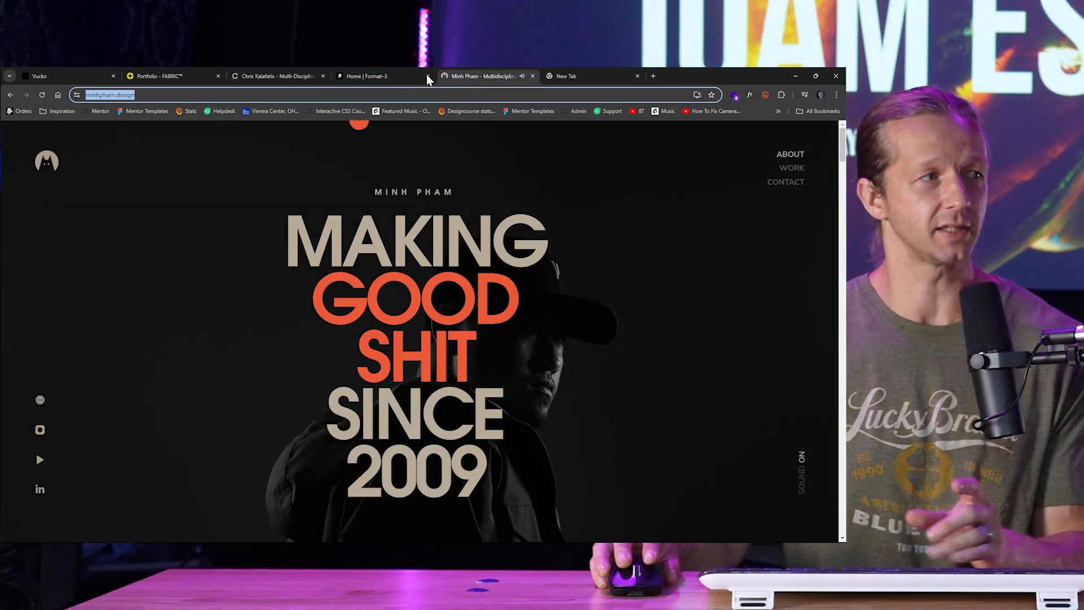
pyautogui.click(62, 76)
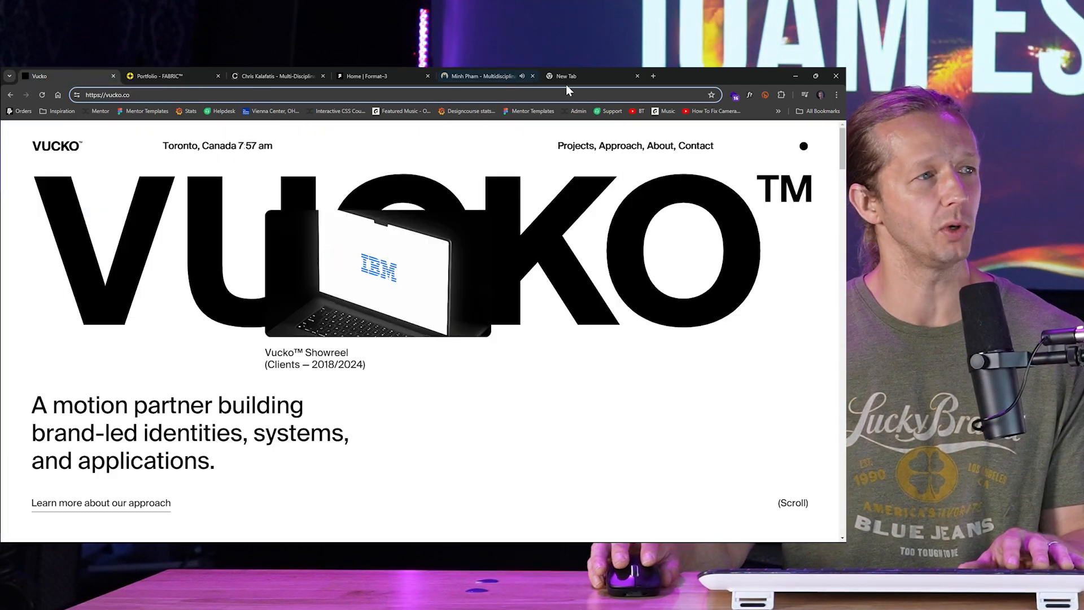
pyautogui.click(590, 76)
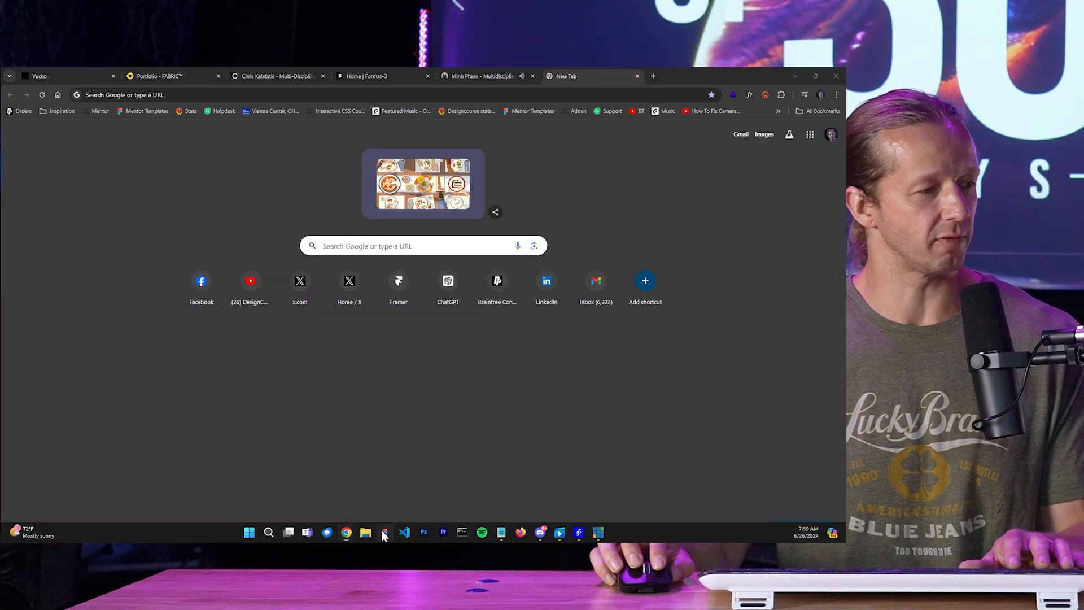
# Switch to the Figma 30 Days UI/UX Challenge file and select the hero-section slide's subtitle.
pyautogui.click(385, 532)
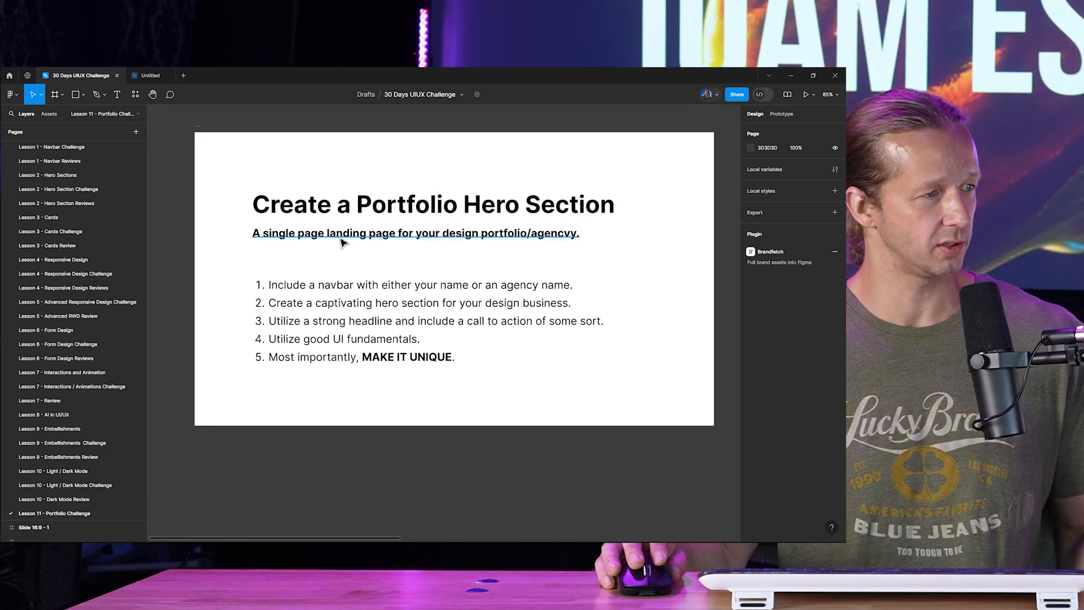
pyautogui.moveTo(290, 241)
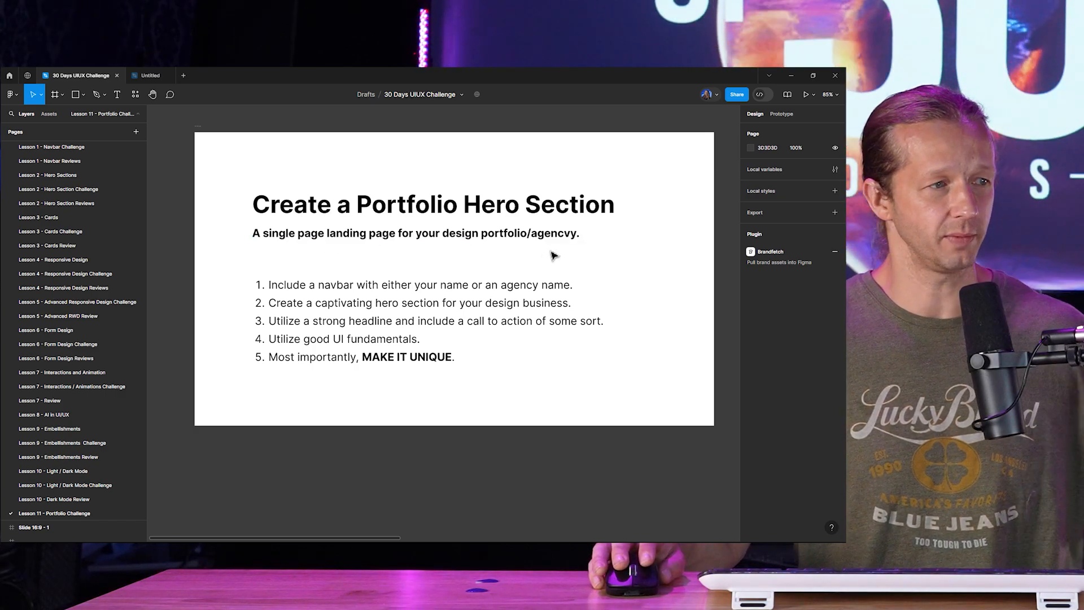
pyautogui.click(414, 232)
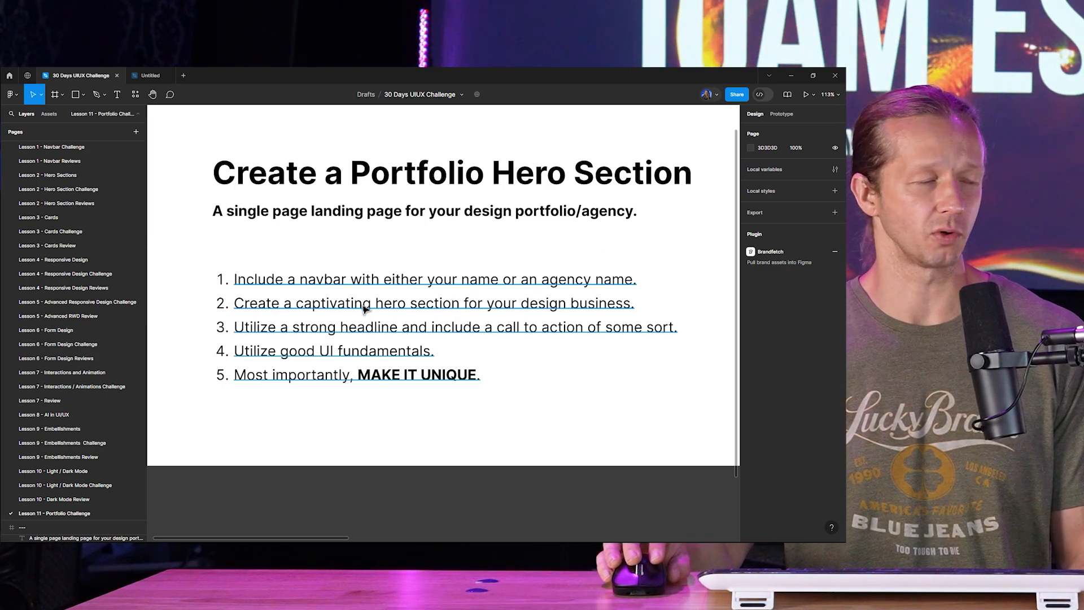
pyautogui.moveTo(289, 309)
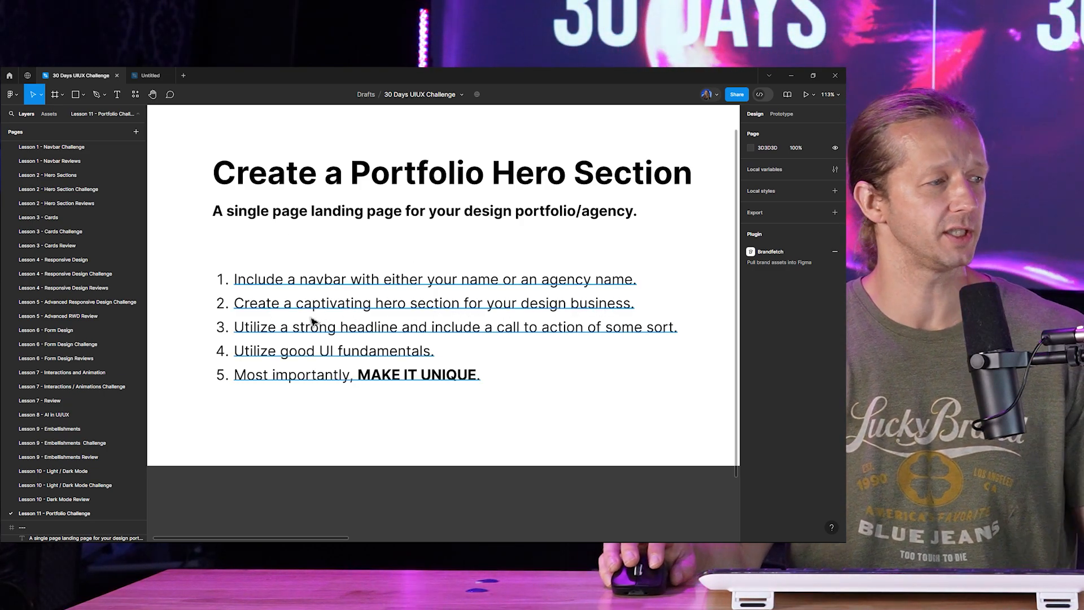
pyautogui.moveTo(584, 334)
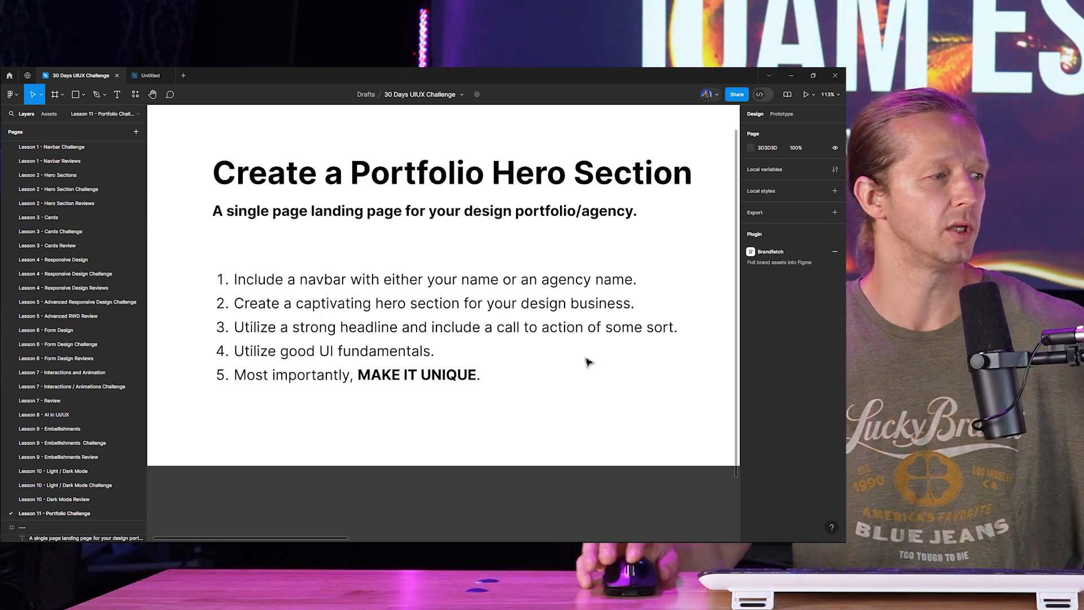
pyautogui.moveTo(495, 393)
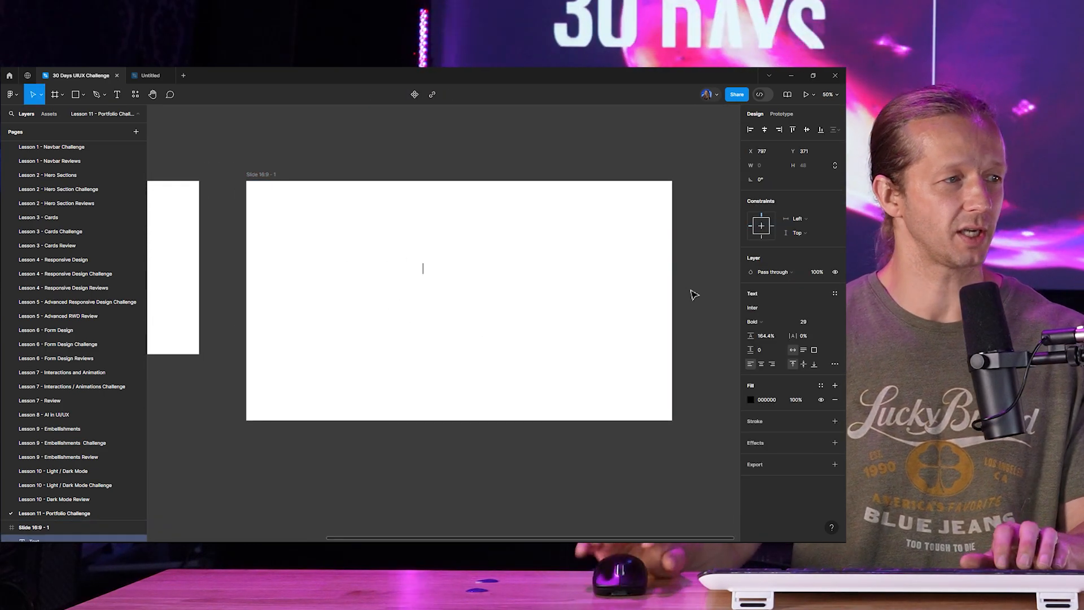
# Add a trial 'My awesome portfolio' heading on the new slide and resize it.
pyautogui.write('My awesome portfolio')
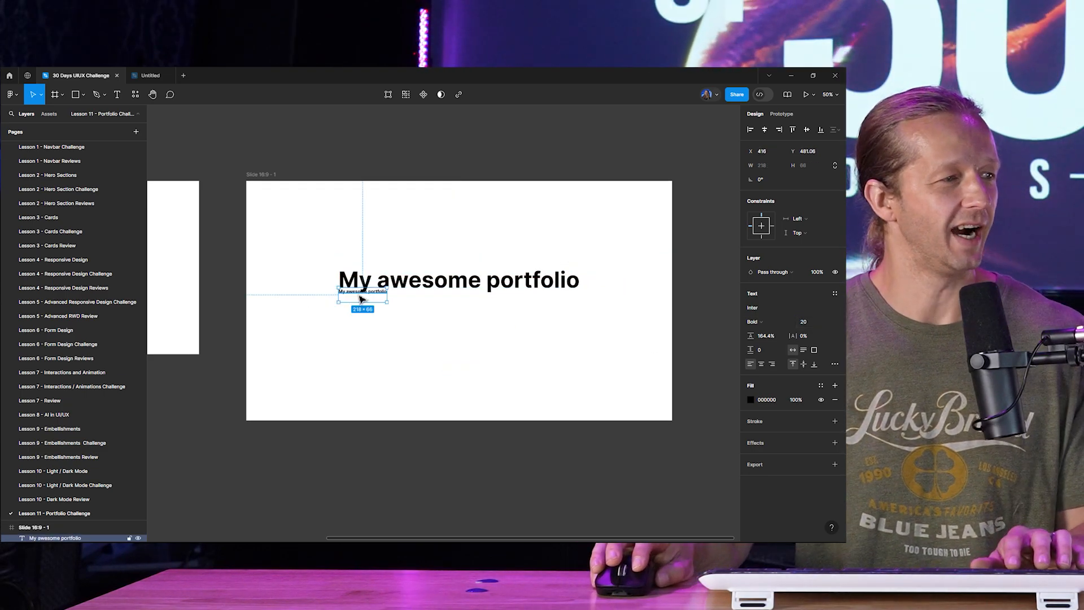
pyautogui.moveTo(362, 297); pyautogui.dragTo(451, 306)
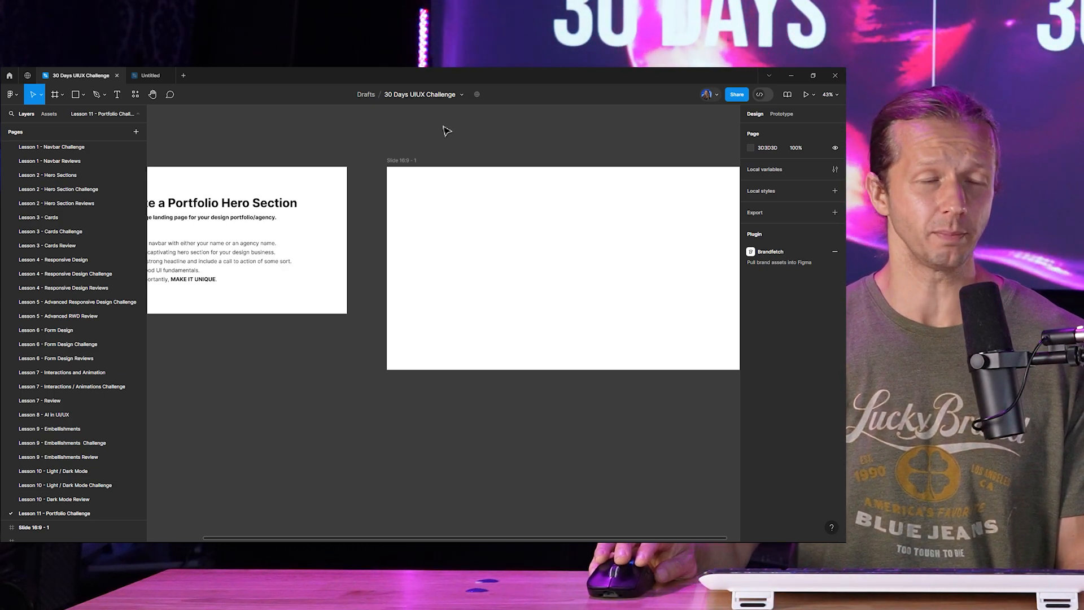
pyautogui.moveTo(436, 153)
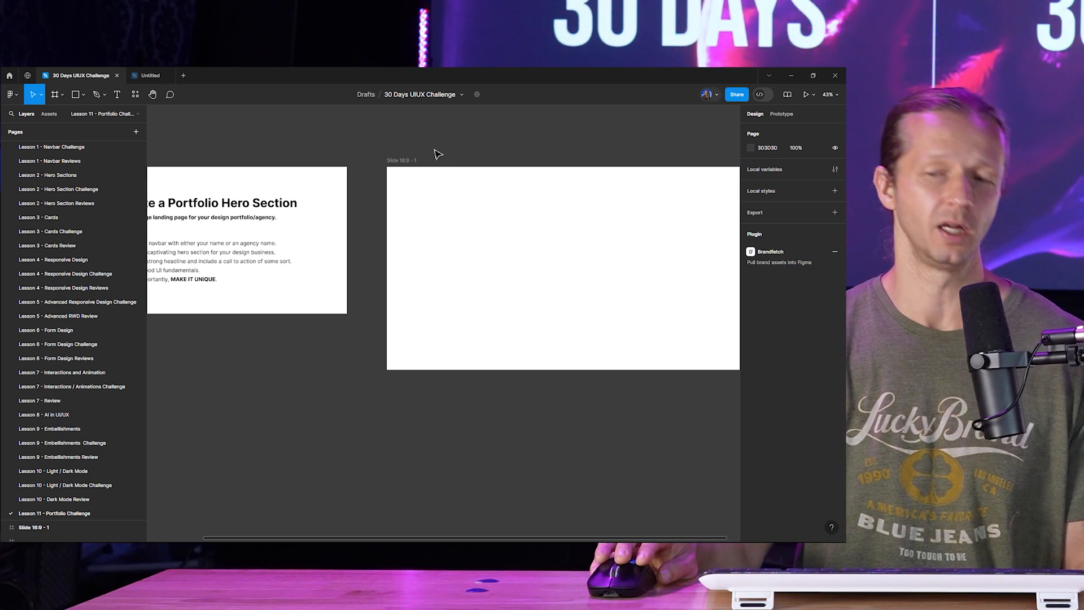